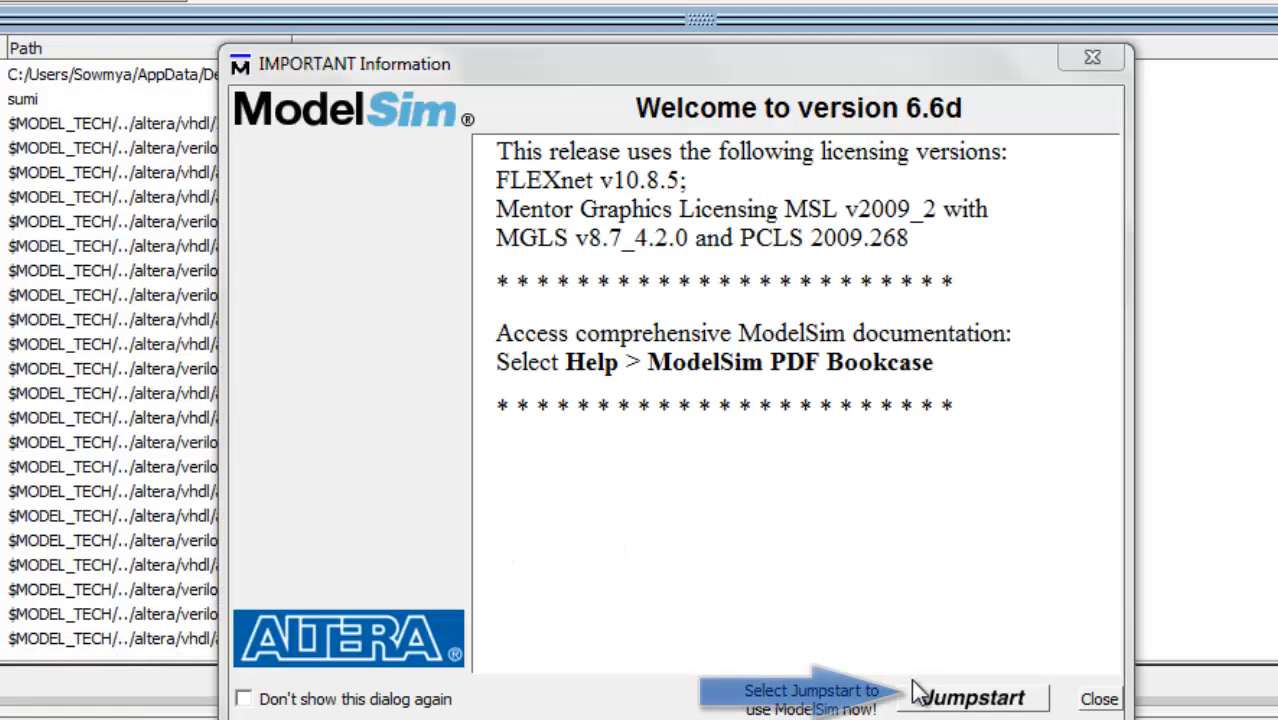
# Dismiss the IMPORTANT Information notice via Jumpstart to reach the Welcome window
pyautogui.click(968, 698)
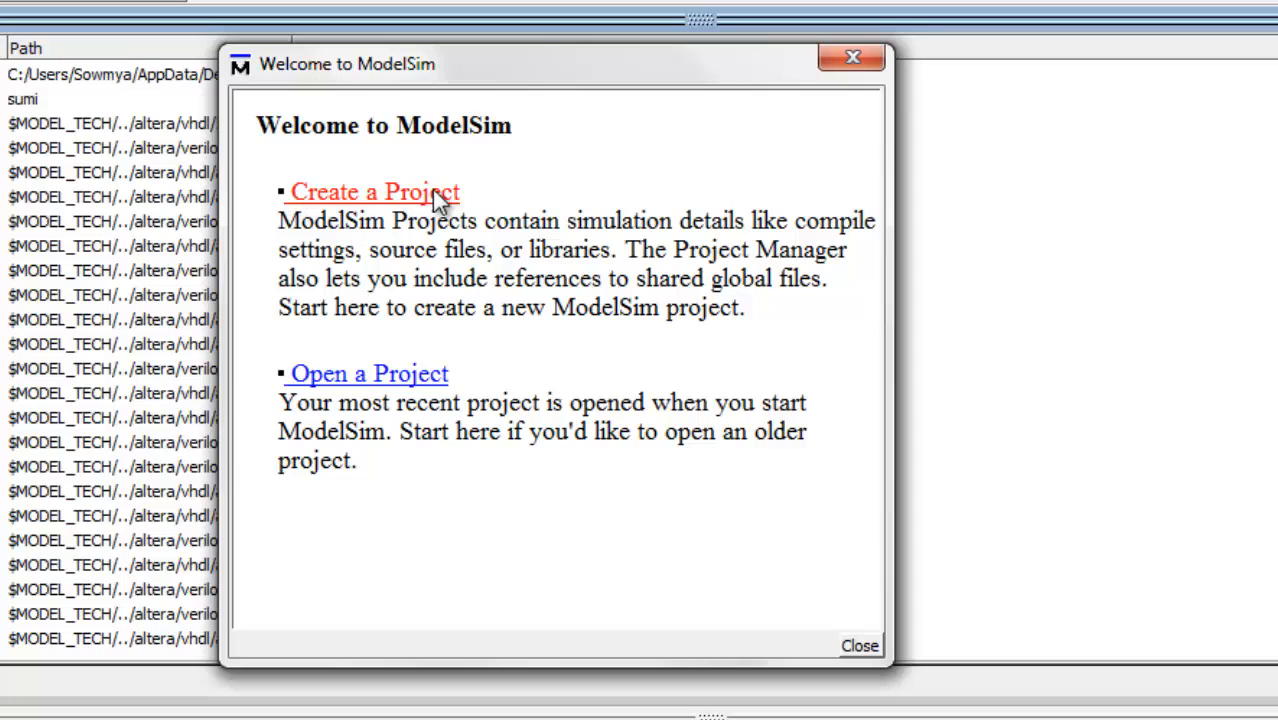
pyautogui.moveTo(368, 374)
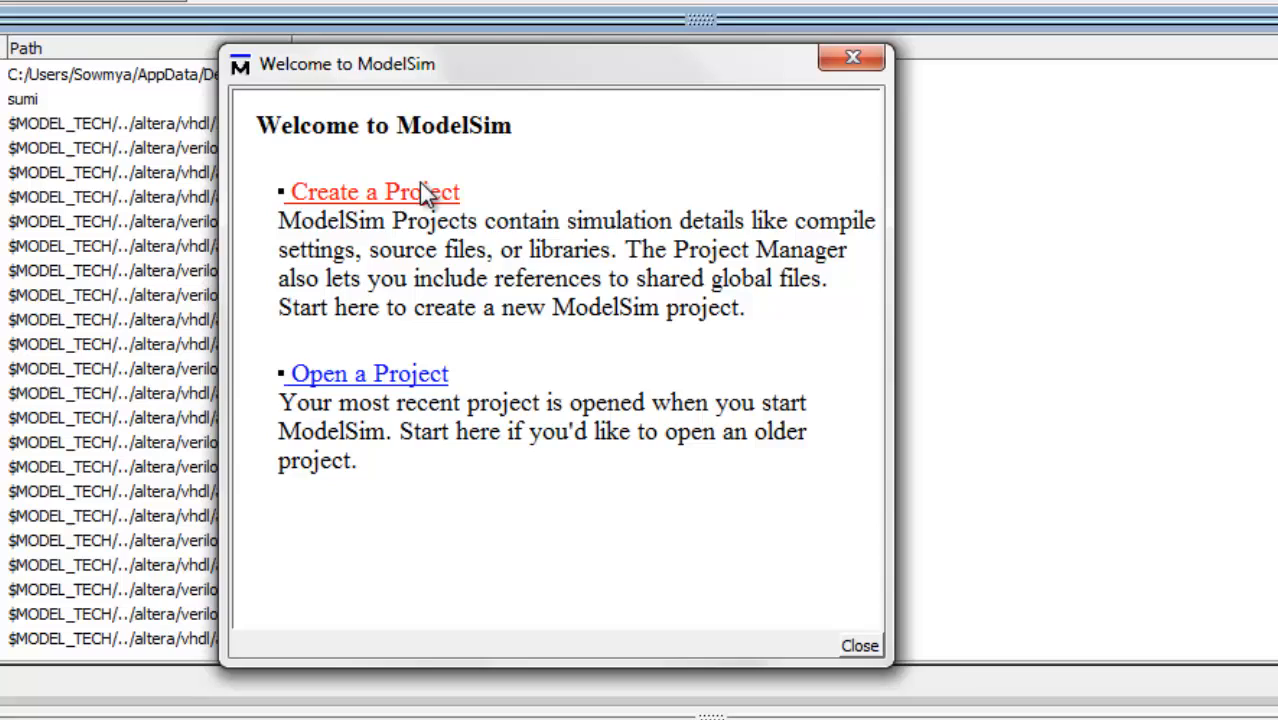
# Create a new project named 'hello' on the Desktop
pyautogui.click(372, 192)
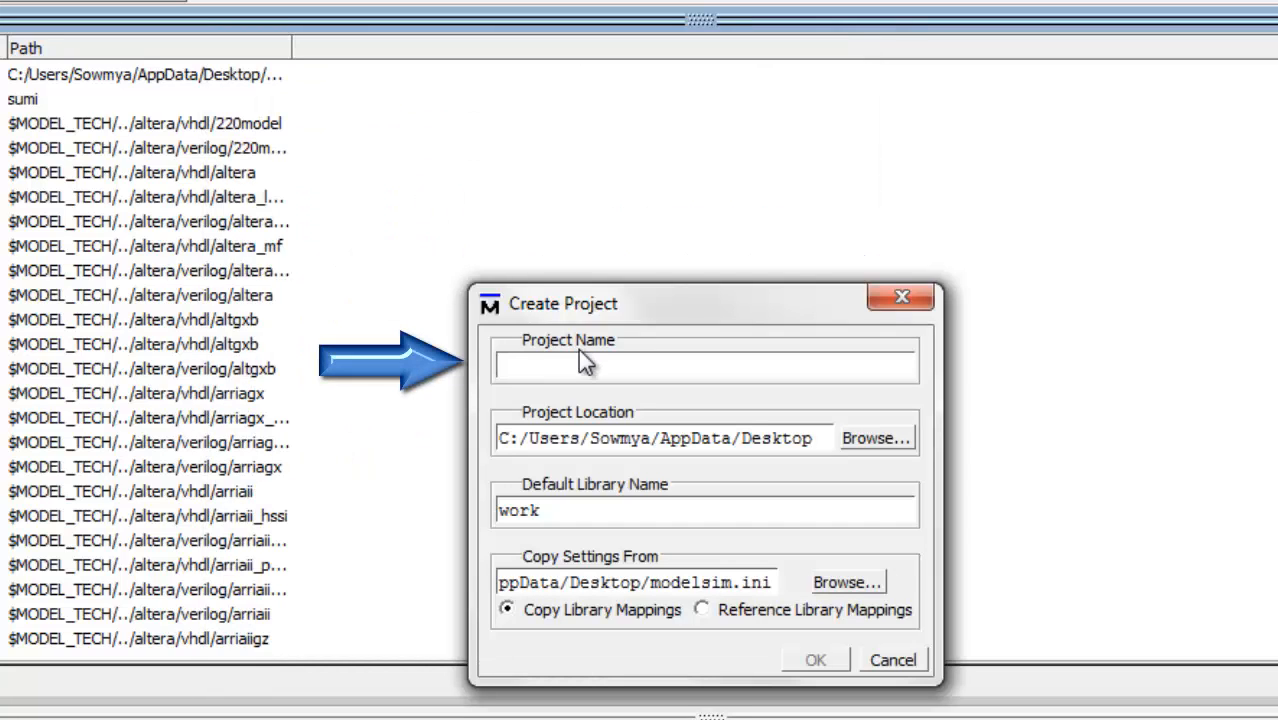
pyautogui.write('hello')
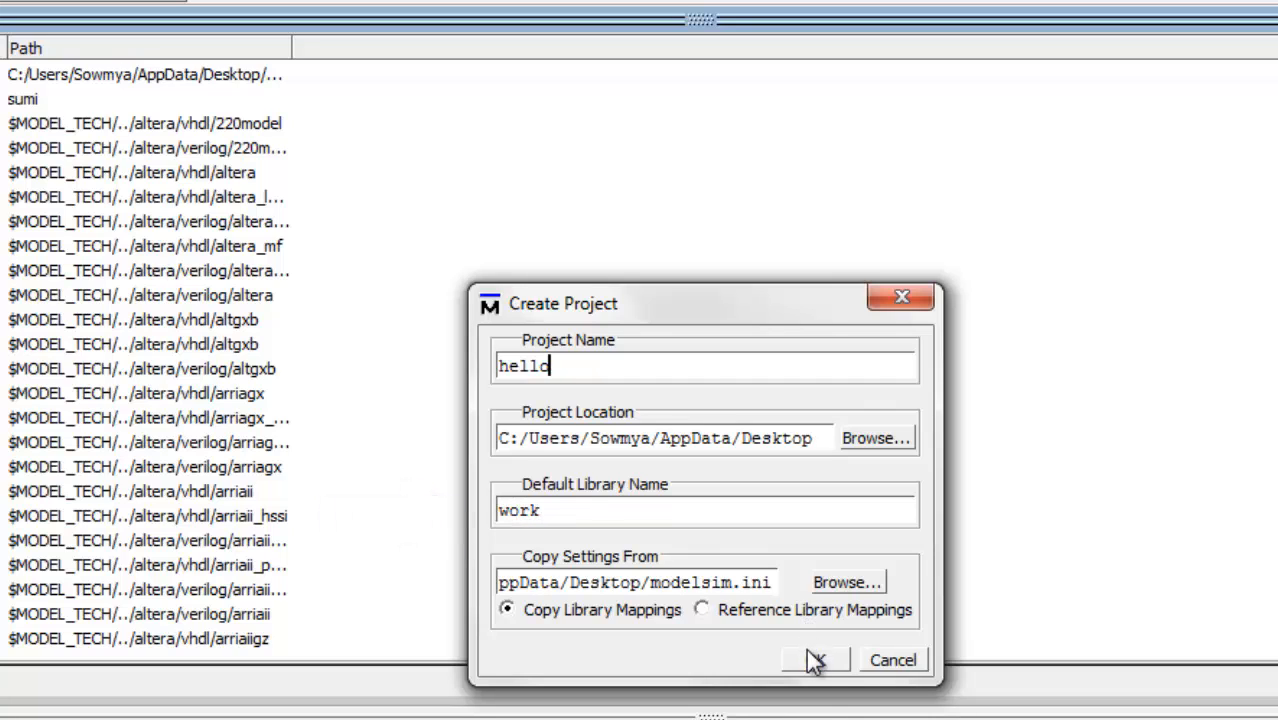
pyautogui.click(816, 660)
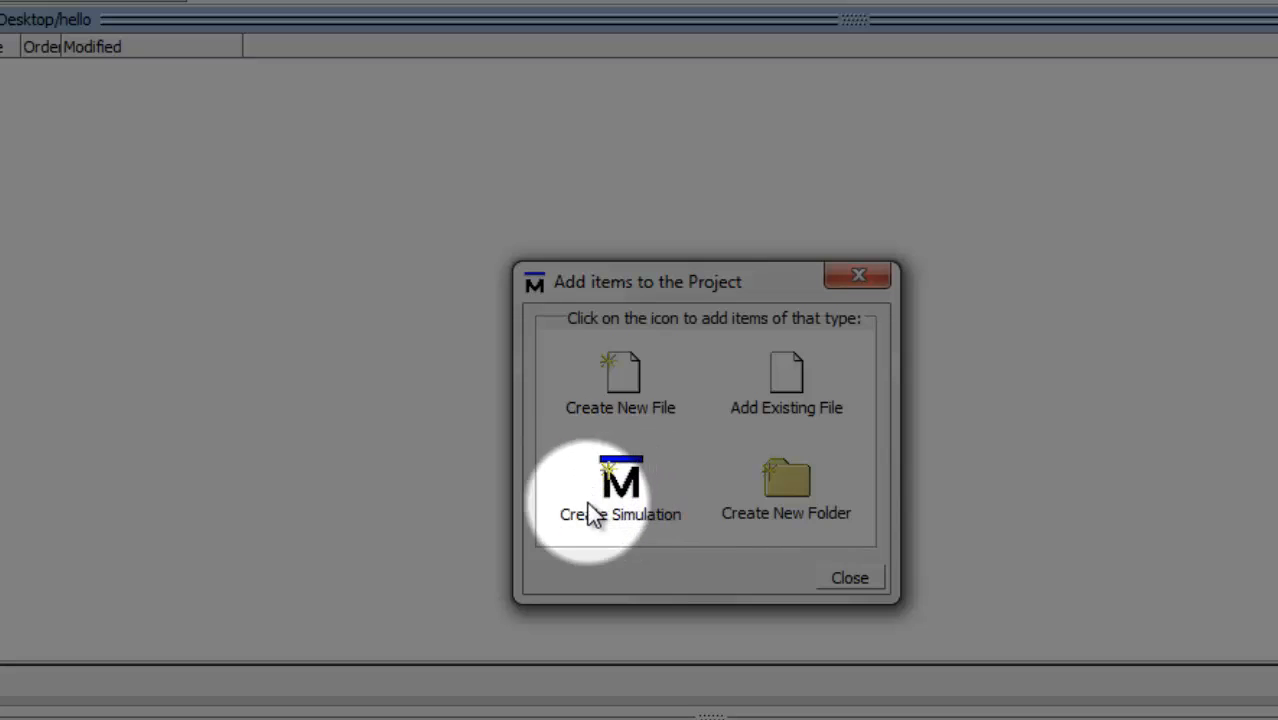
pyautogui.moveTo(776, 510)
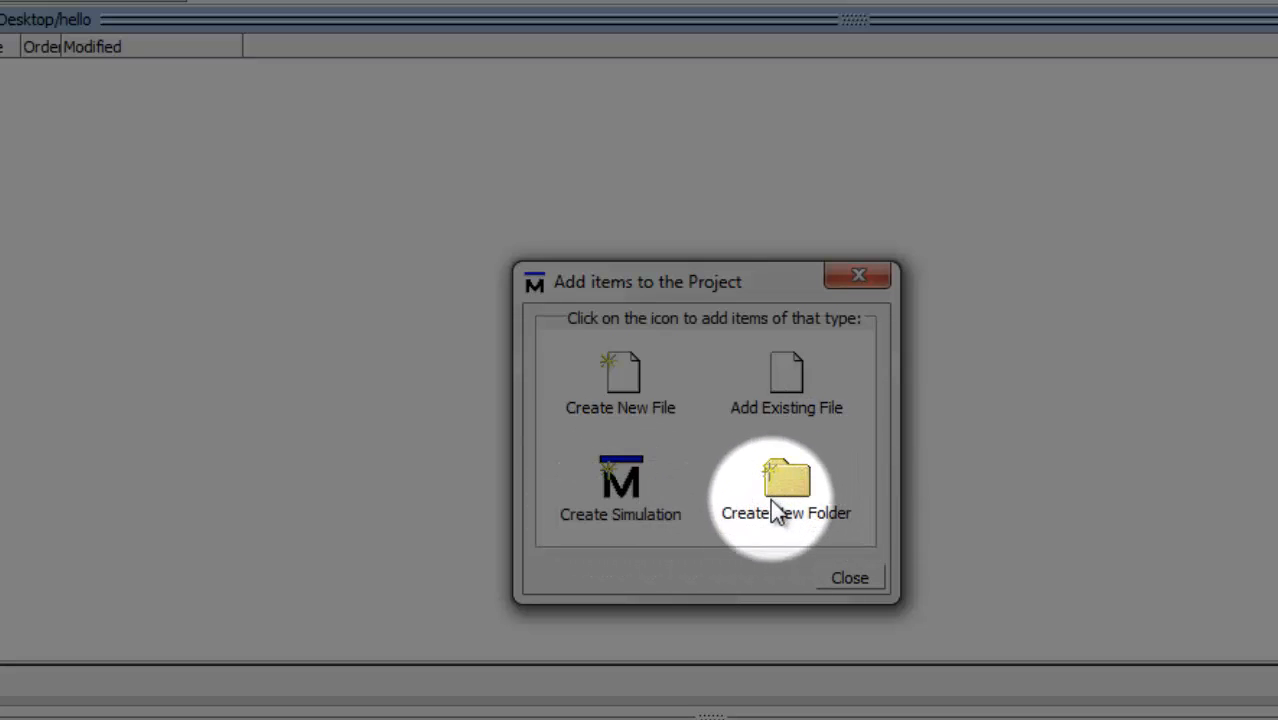
pyautogui.moveTo(788, 488)
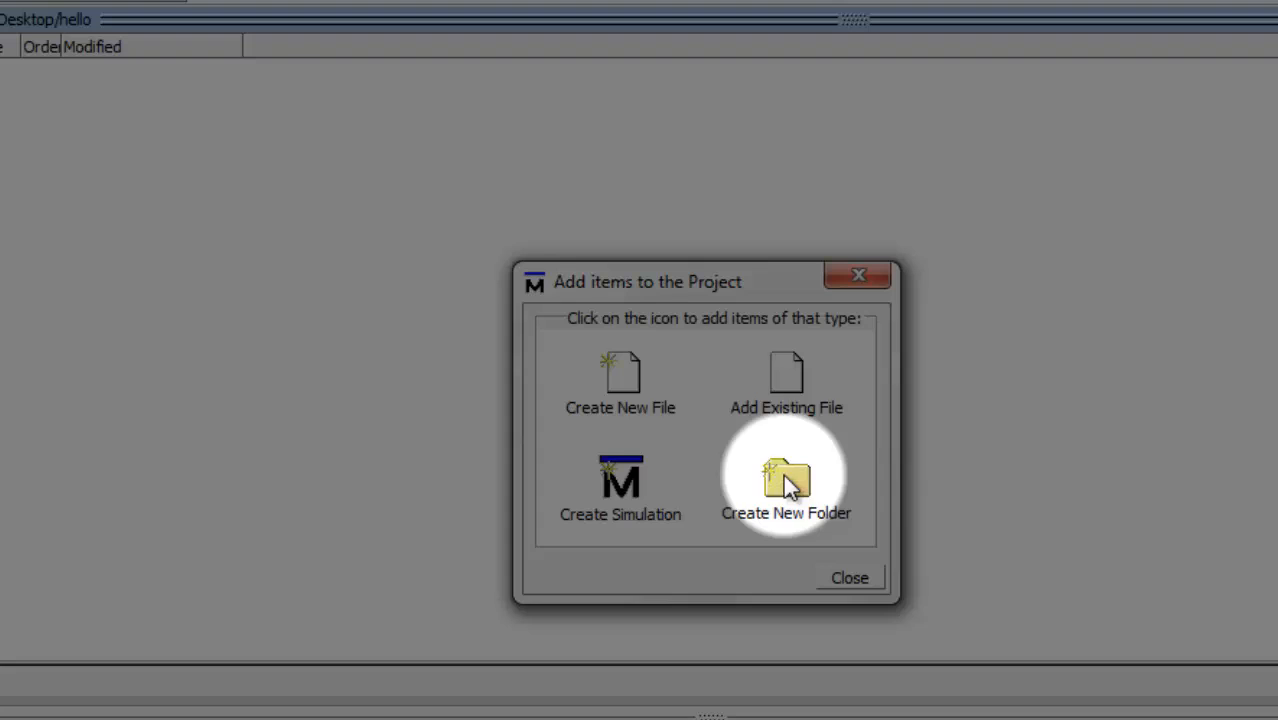
# Add a new Verilog file named 'pen' (pen.v) to the hello project
pyautogui.click(620, 376)
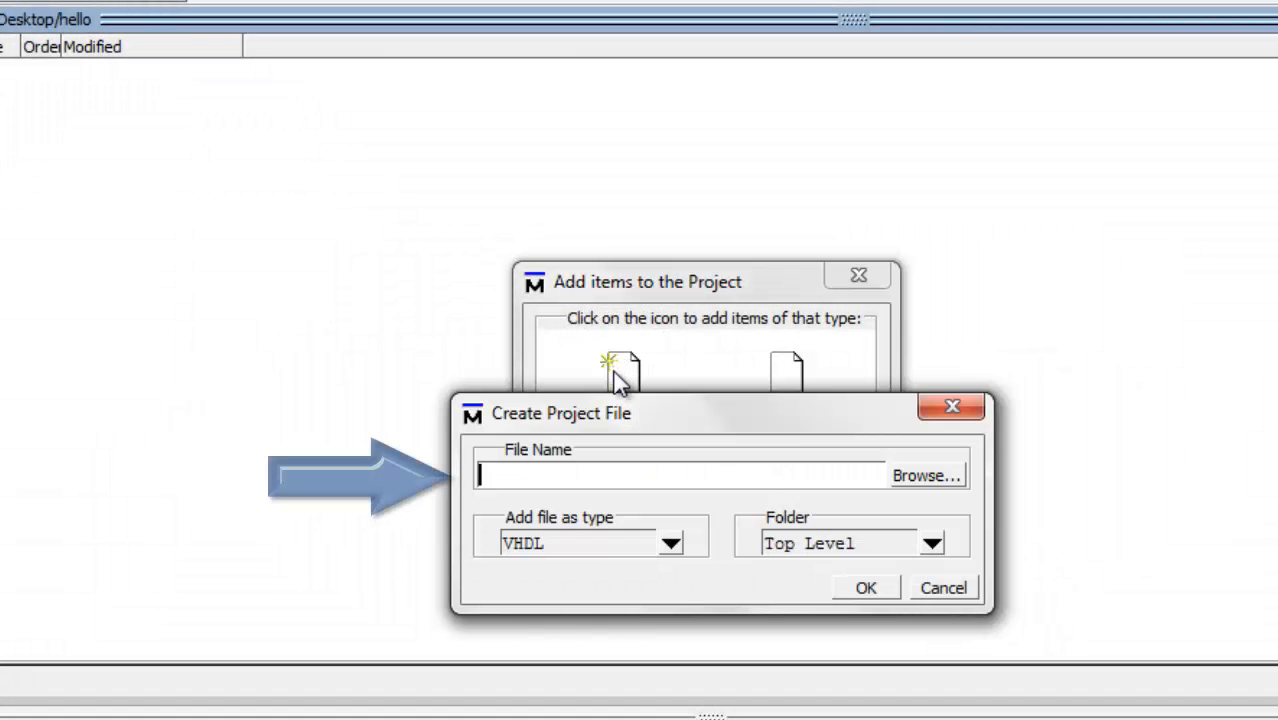
pyautogui.write('pen')
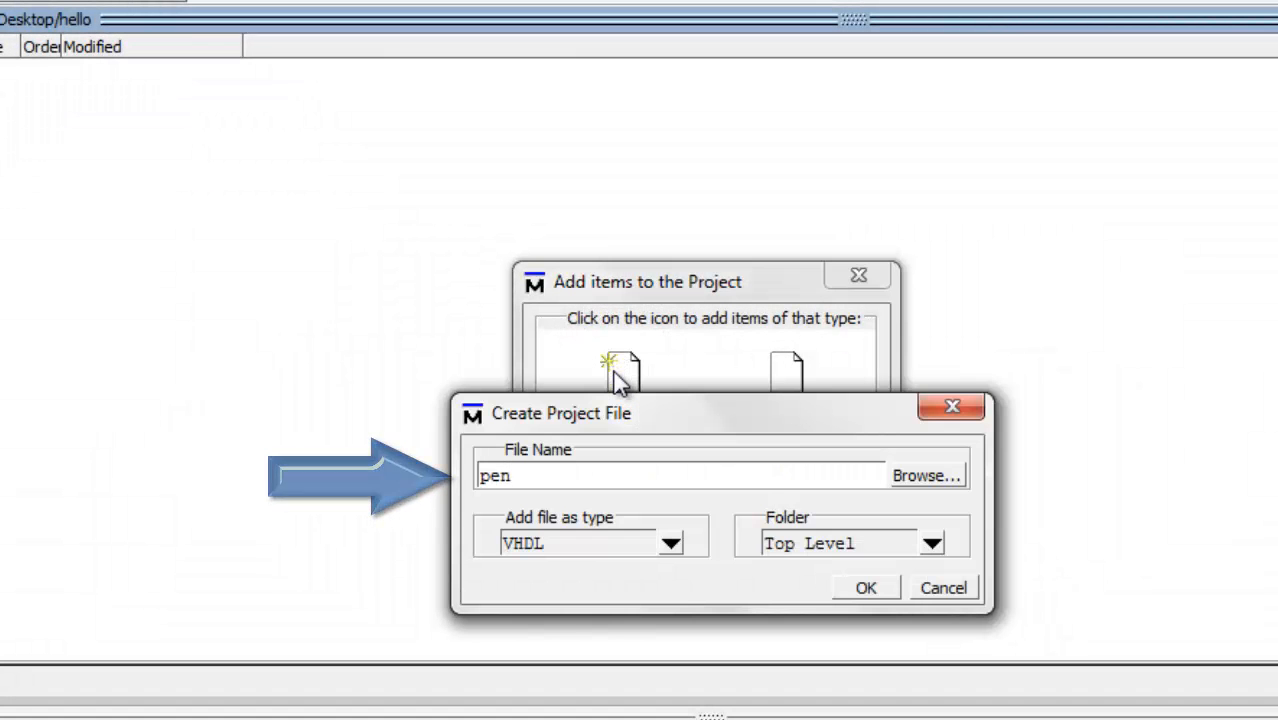
pyautogui.click(670, 544)
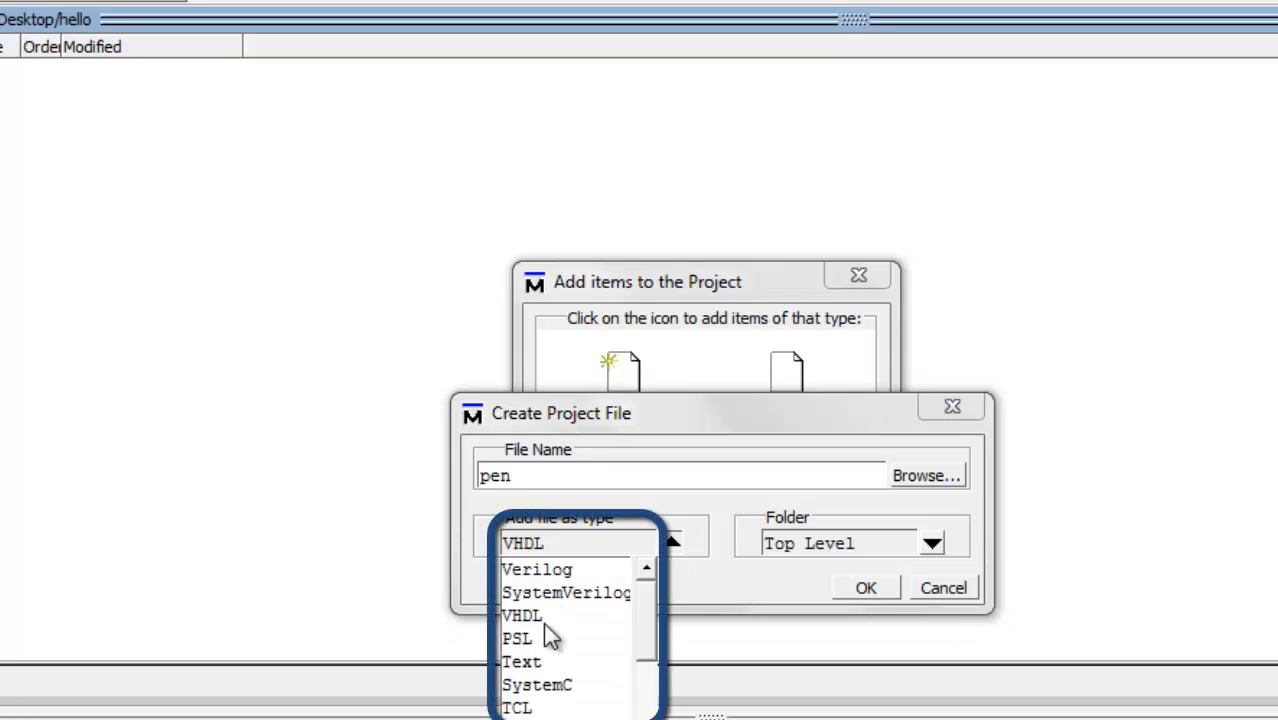
pyautogui.moveTo(552, 584)
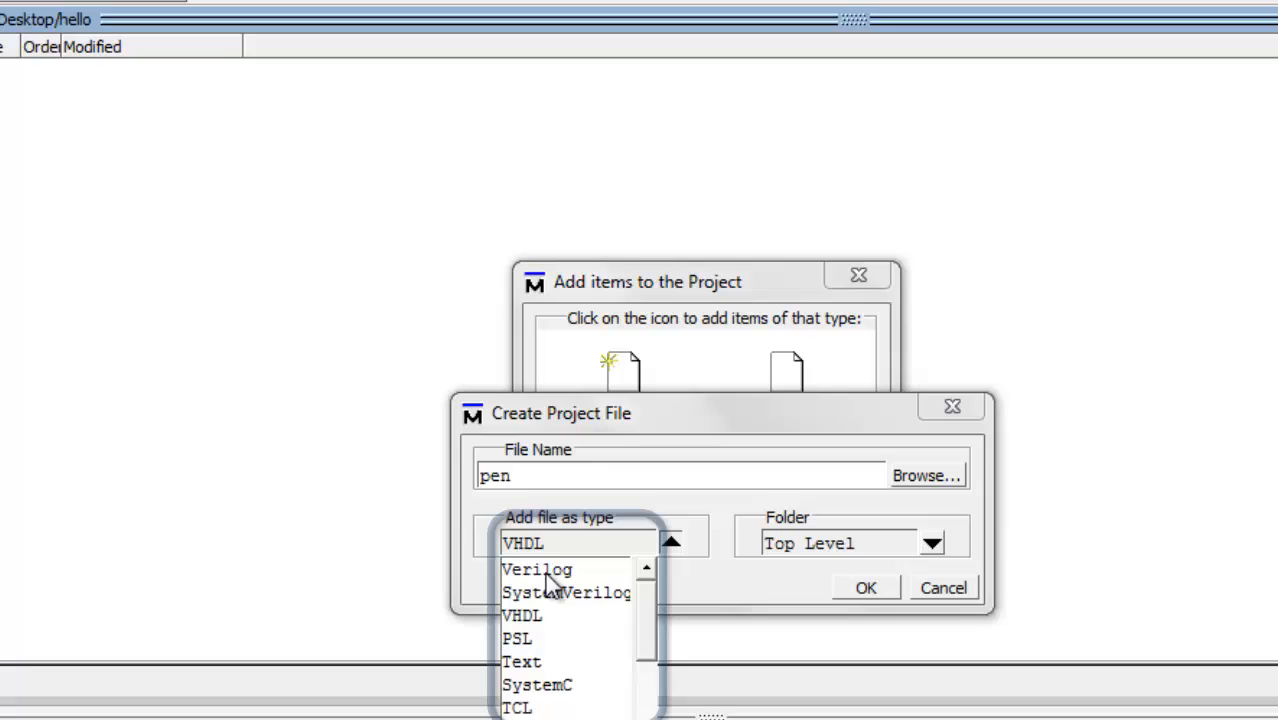
pyautogui.click(536, 568)
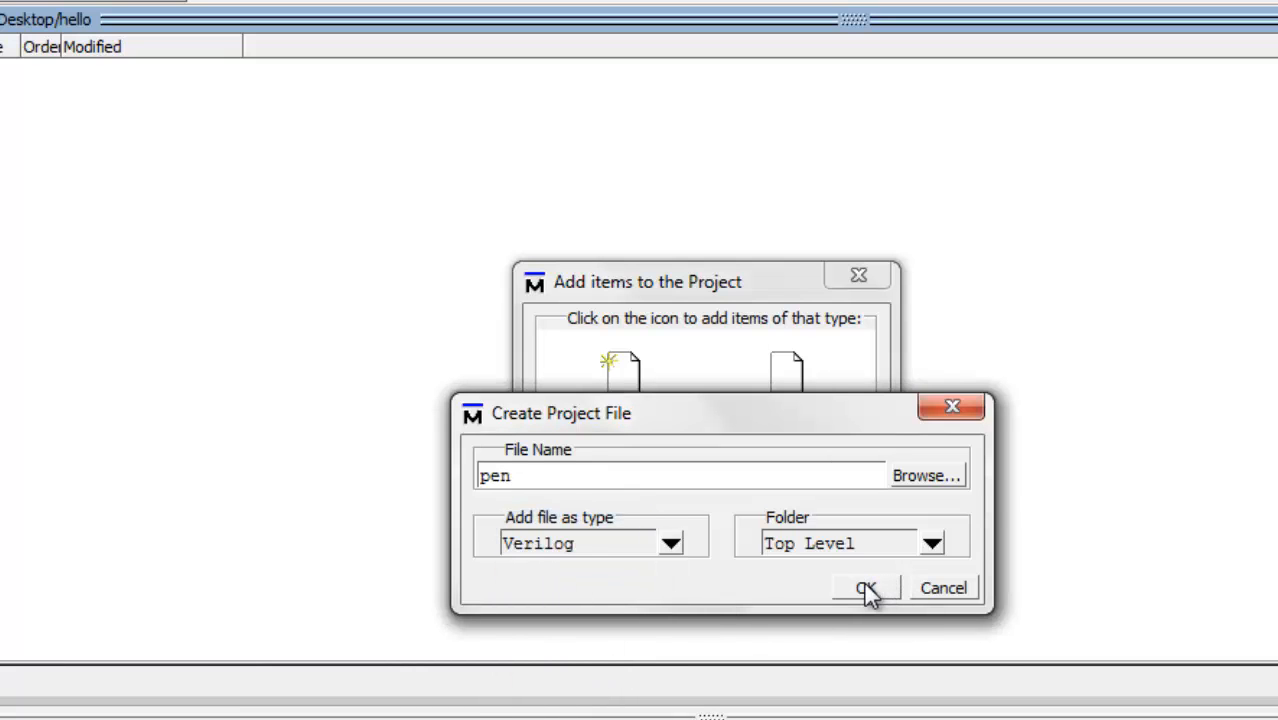
pyautogui.click(866, 588)
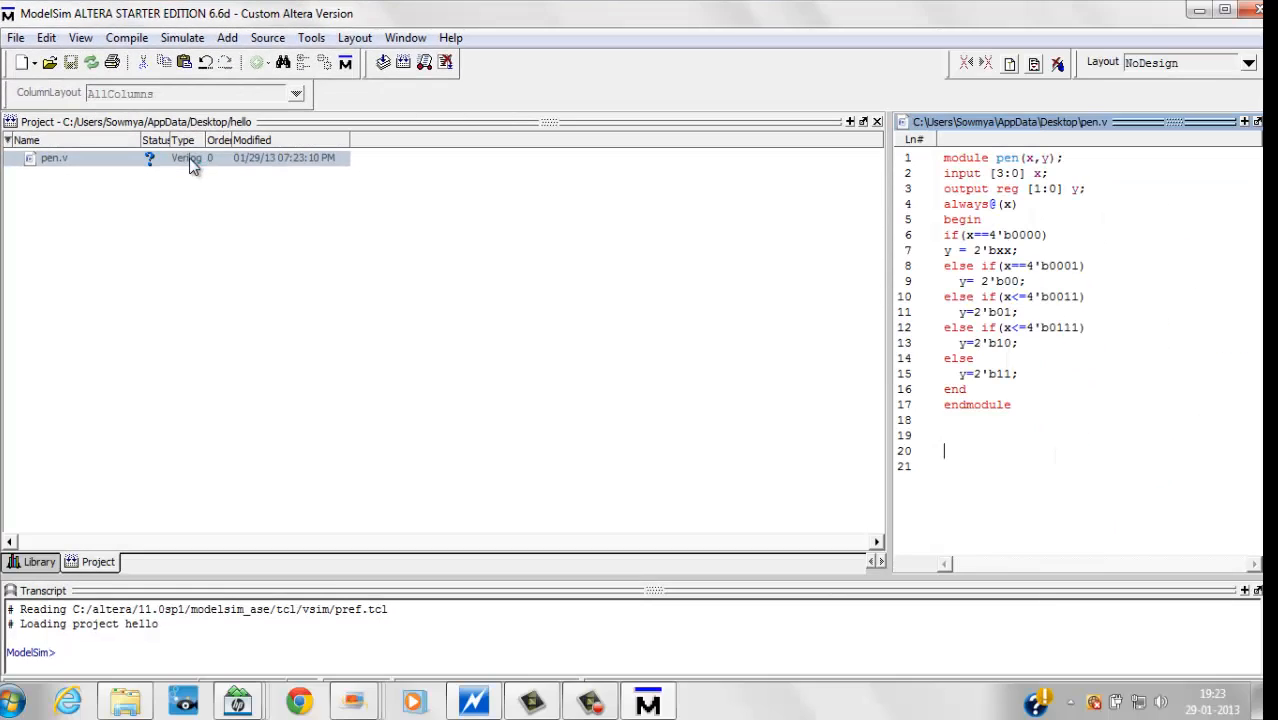
# Compile pen.v with Compile Selected so it gets its check mark
pyautogui.rightClick(54, 158)
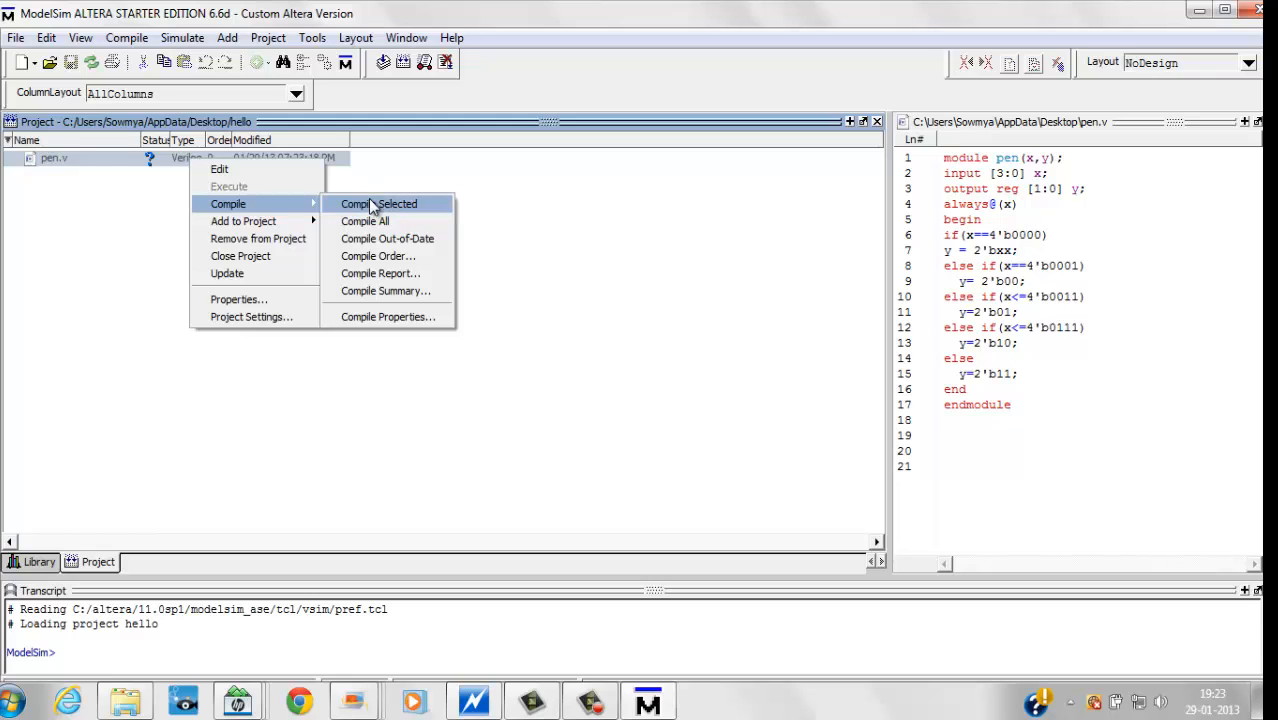
pyautogui.click(380, 204)
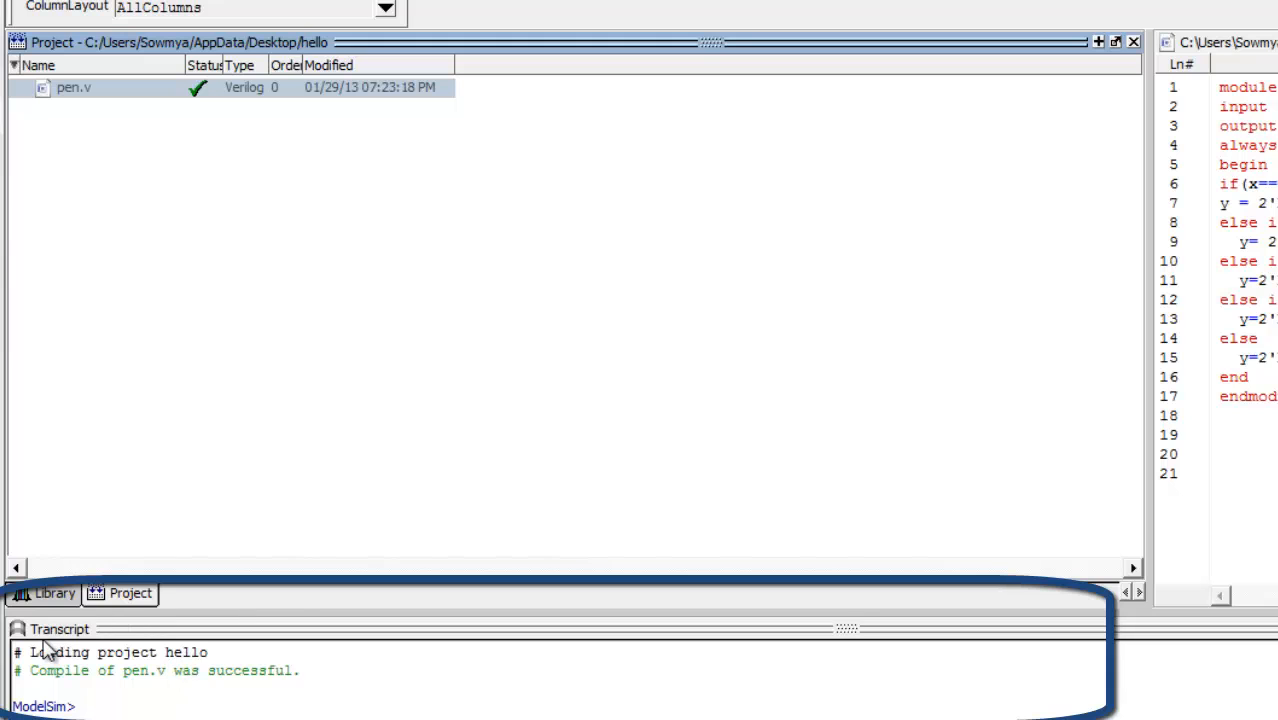
pyautogui.moveTo(216, 680)
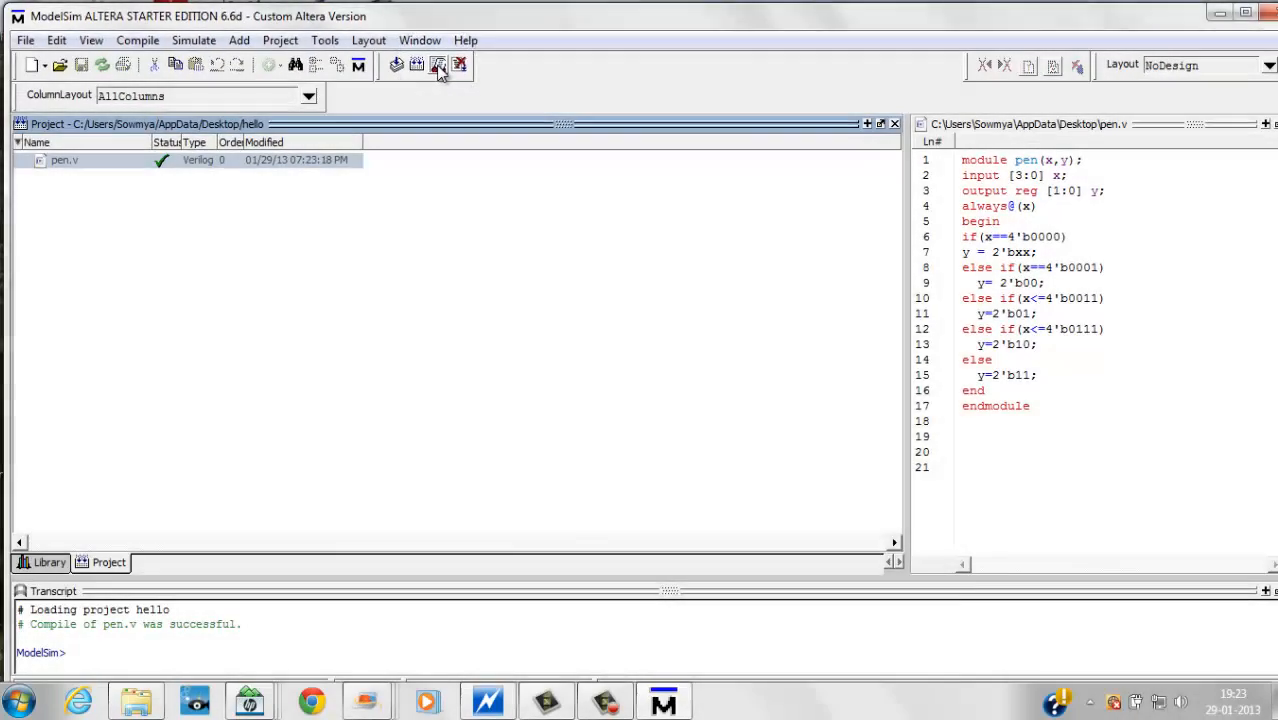
# Load the pen module from the work library for simulation
pyautogui.click(436, 64)
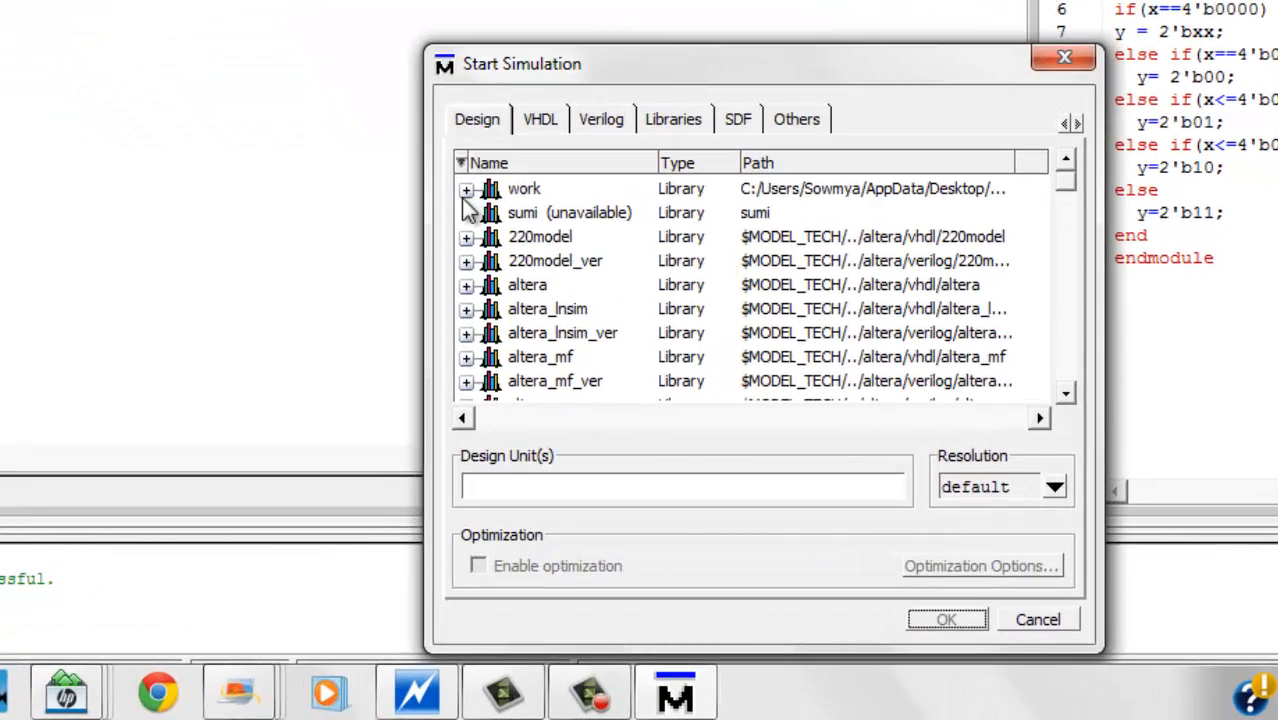
pyautogui.click(466, 190)
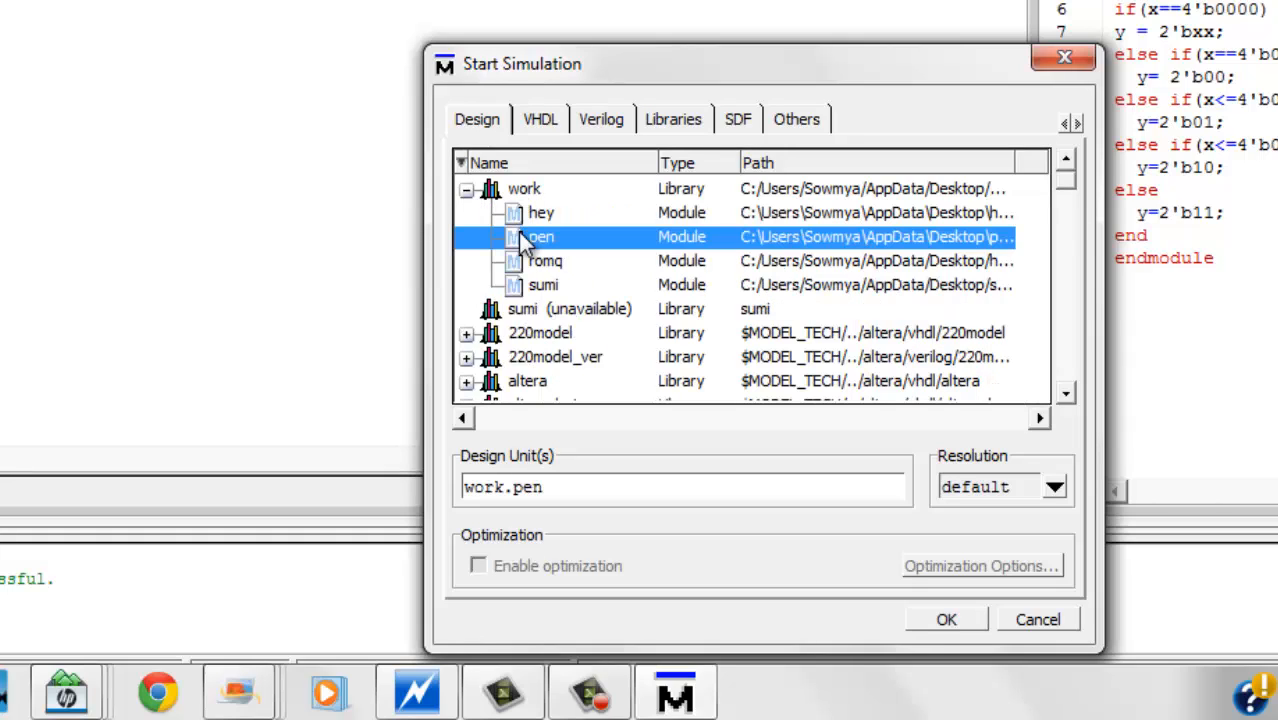
pyautogui.moveTo(930, 636)
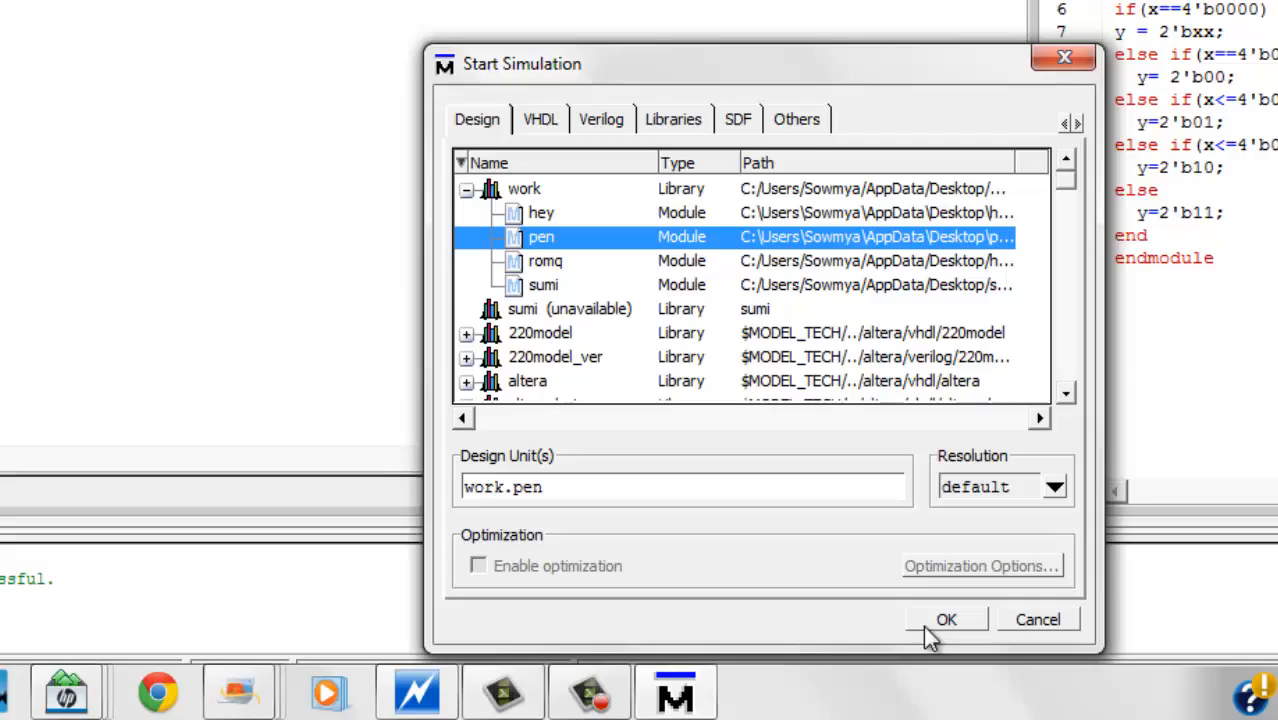
pyautogui.click(946, 620)
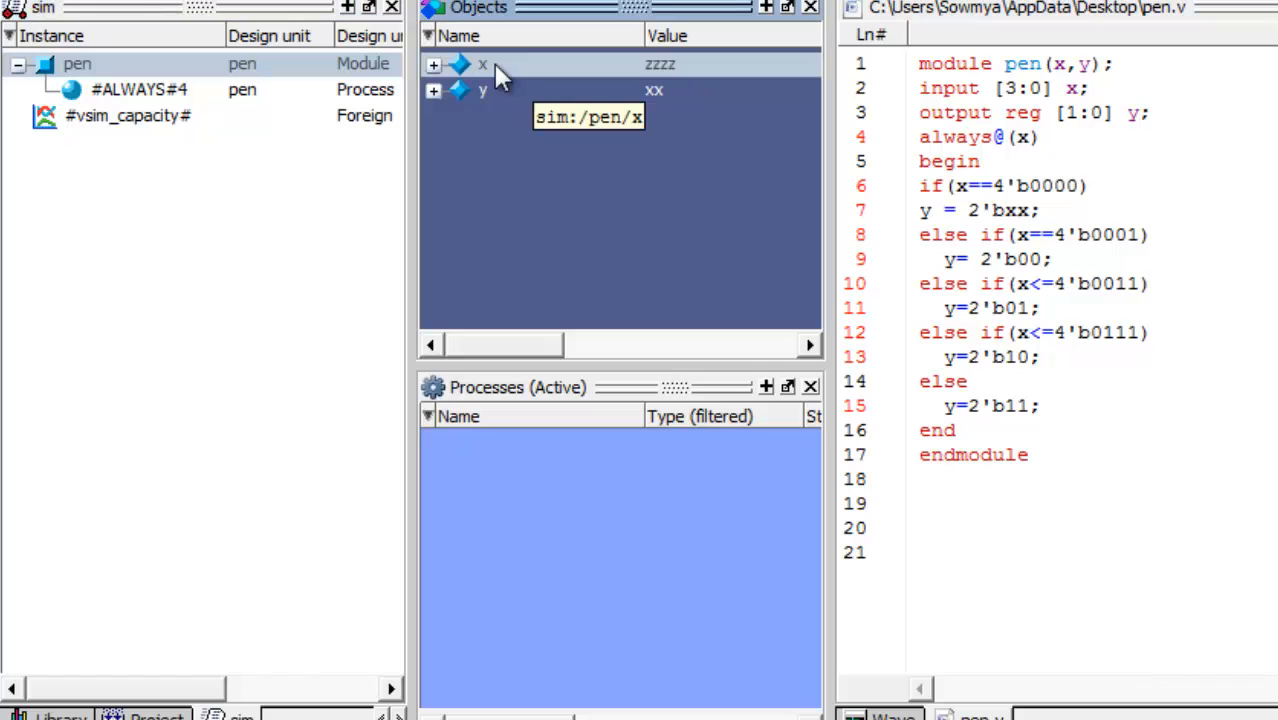
# Add the selected signals x and y to the wave window
pyautogui.rightClick(482, 90)
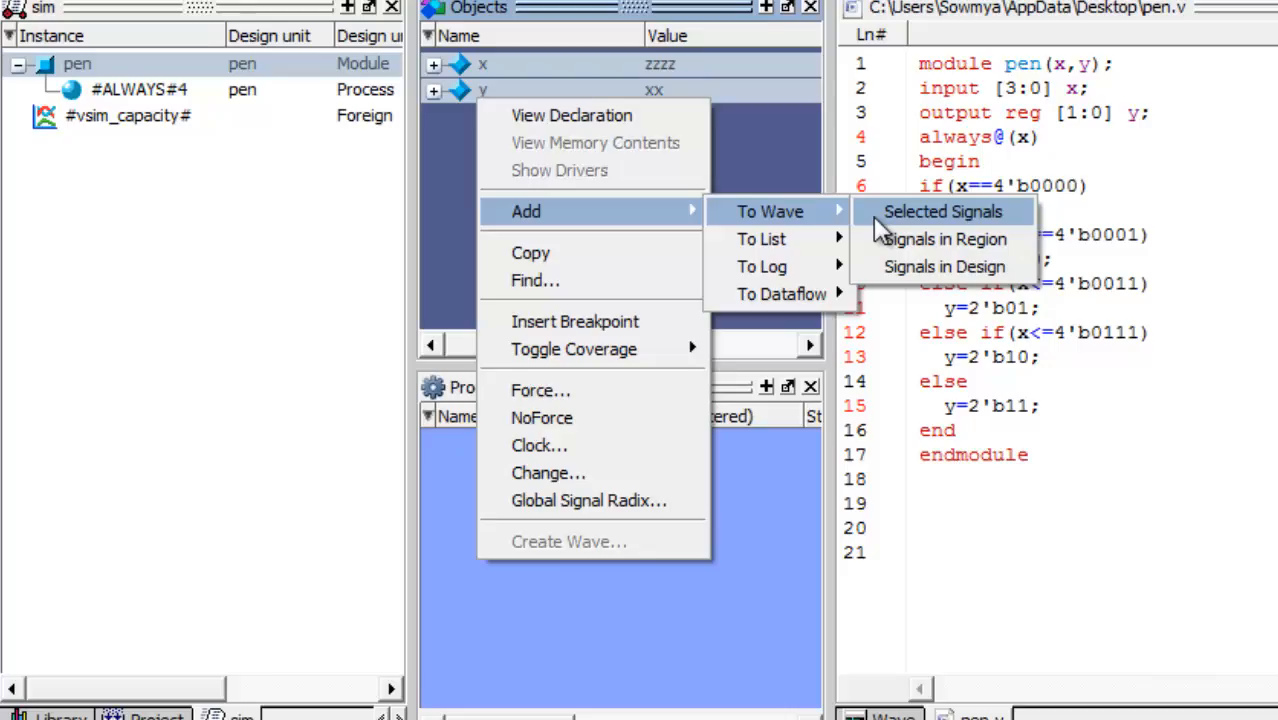
pyautogui.click(940, 212)
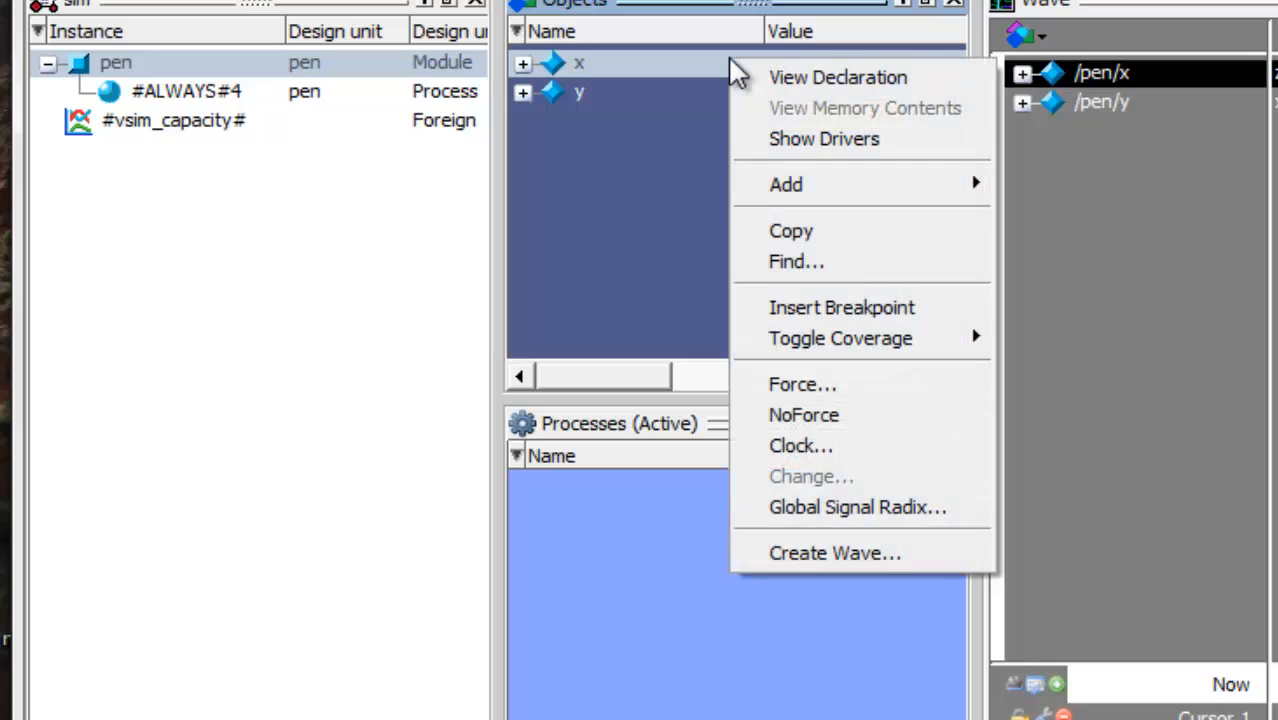
# Force signal x to the value 1111
pyautogui.click(802, 384)
pyautogui.write('11')
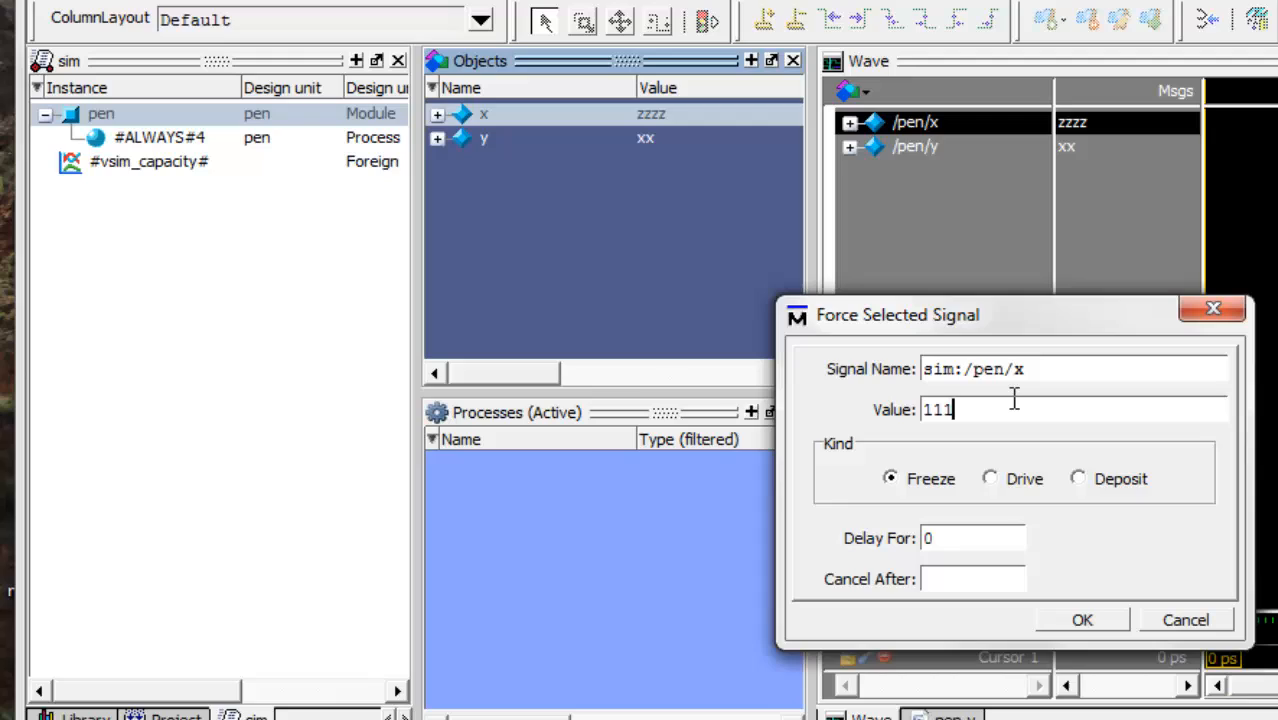
pyautogui.write('1')
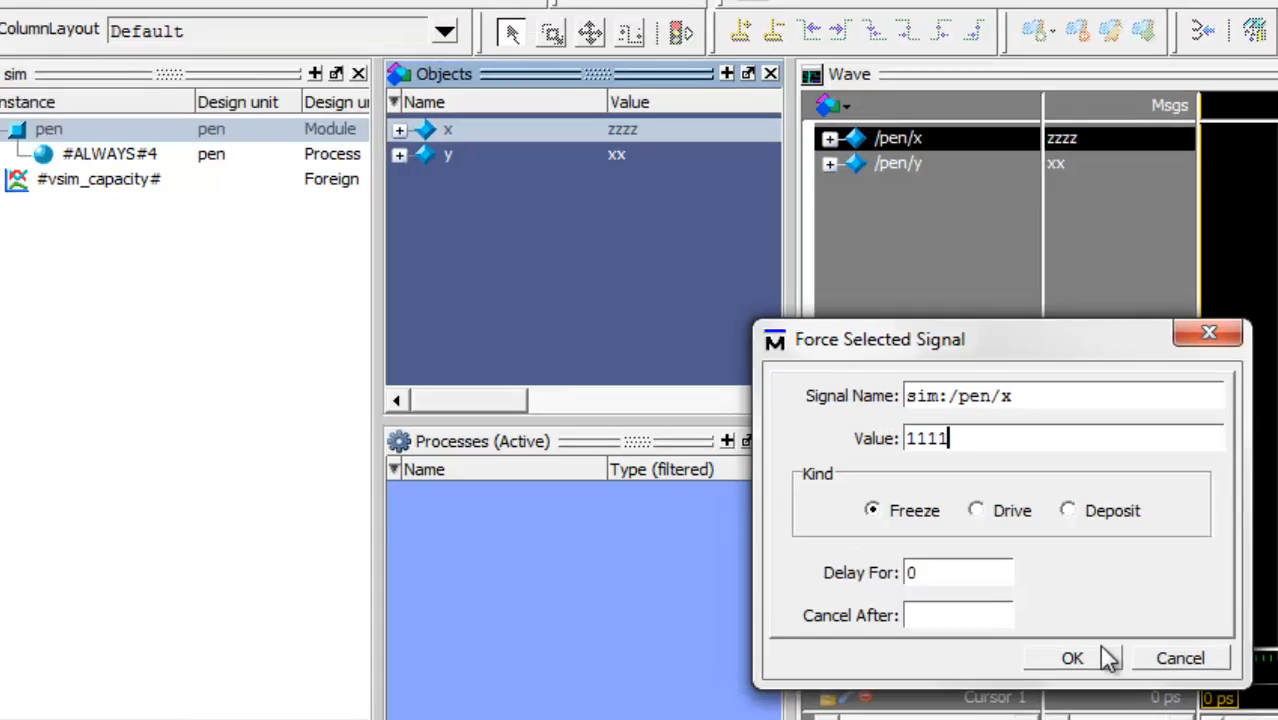
pyautogui.click(1072, 658)
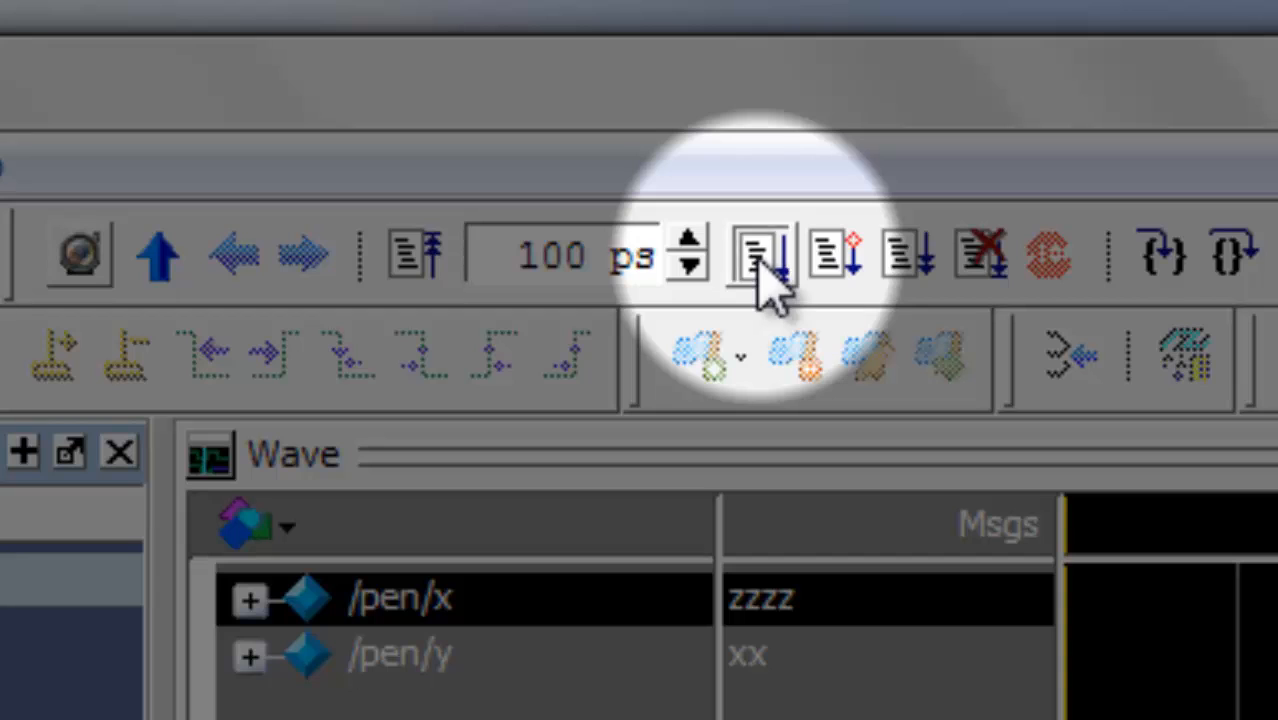
# Run the simulation so y shows 11, then request End Simulation
pyautogui.click(762, 252)
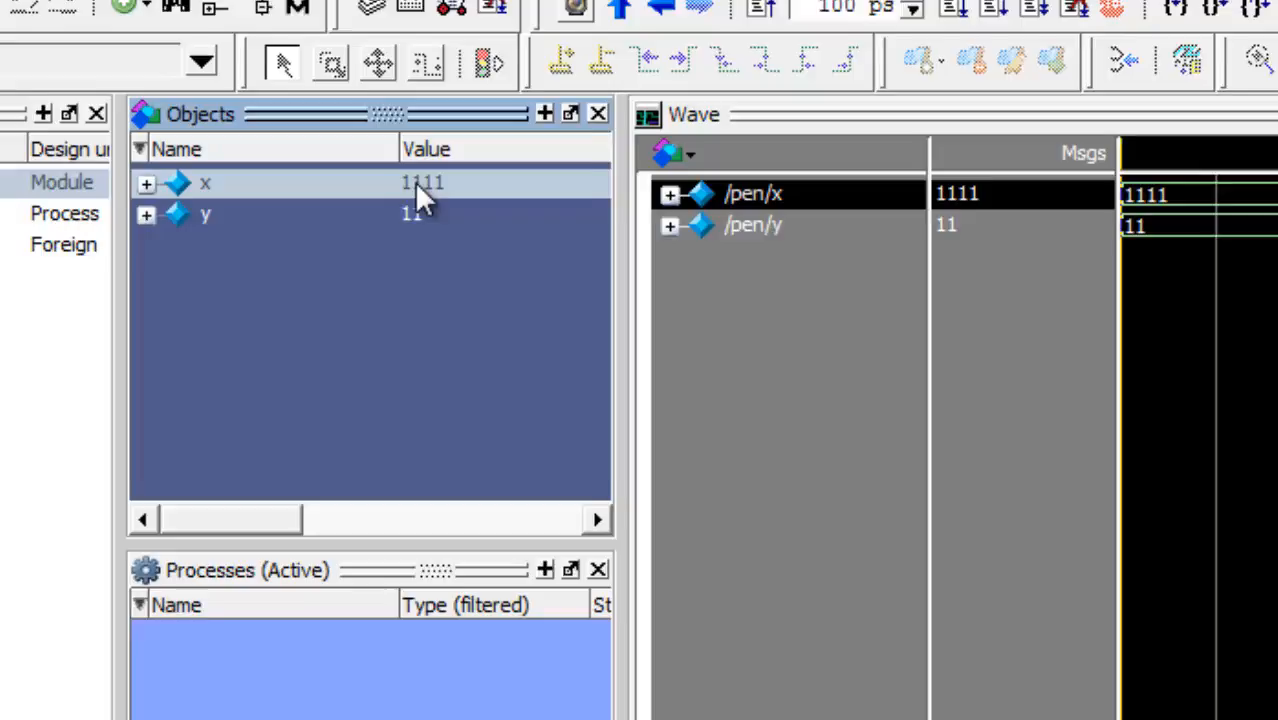
pyautogui.click(338, 48)
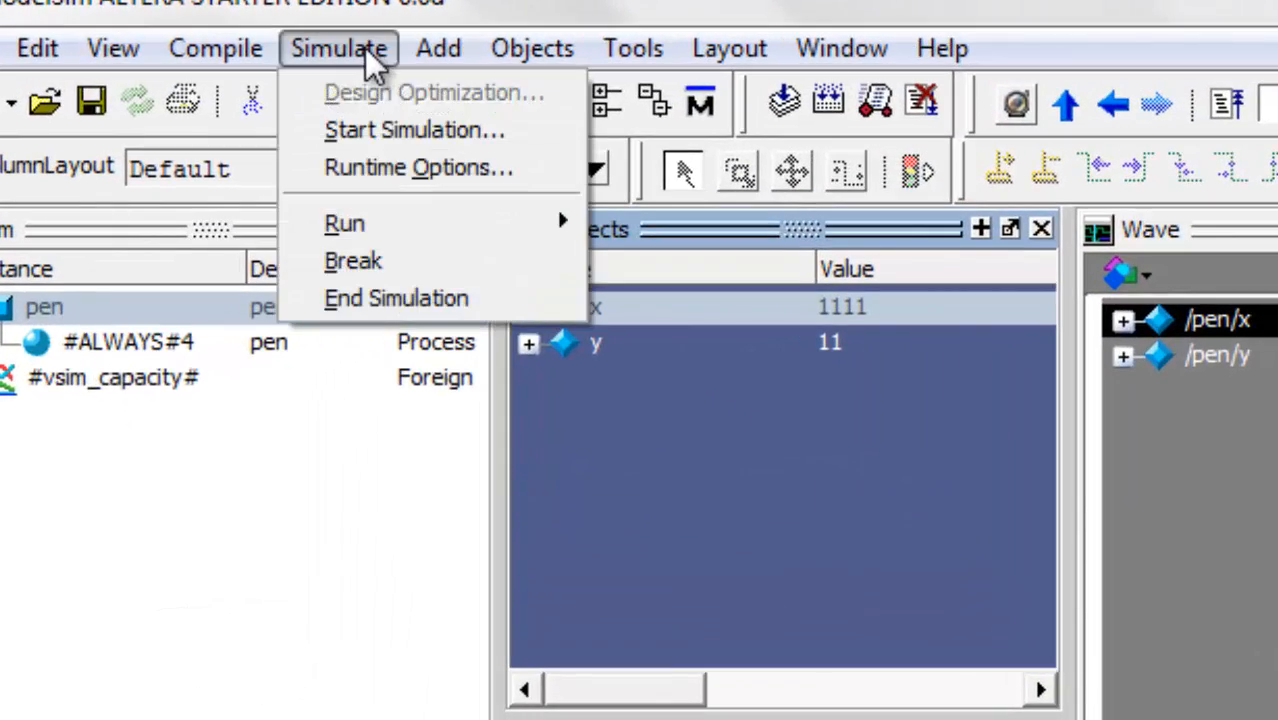
pyautogui.click(396, 298)
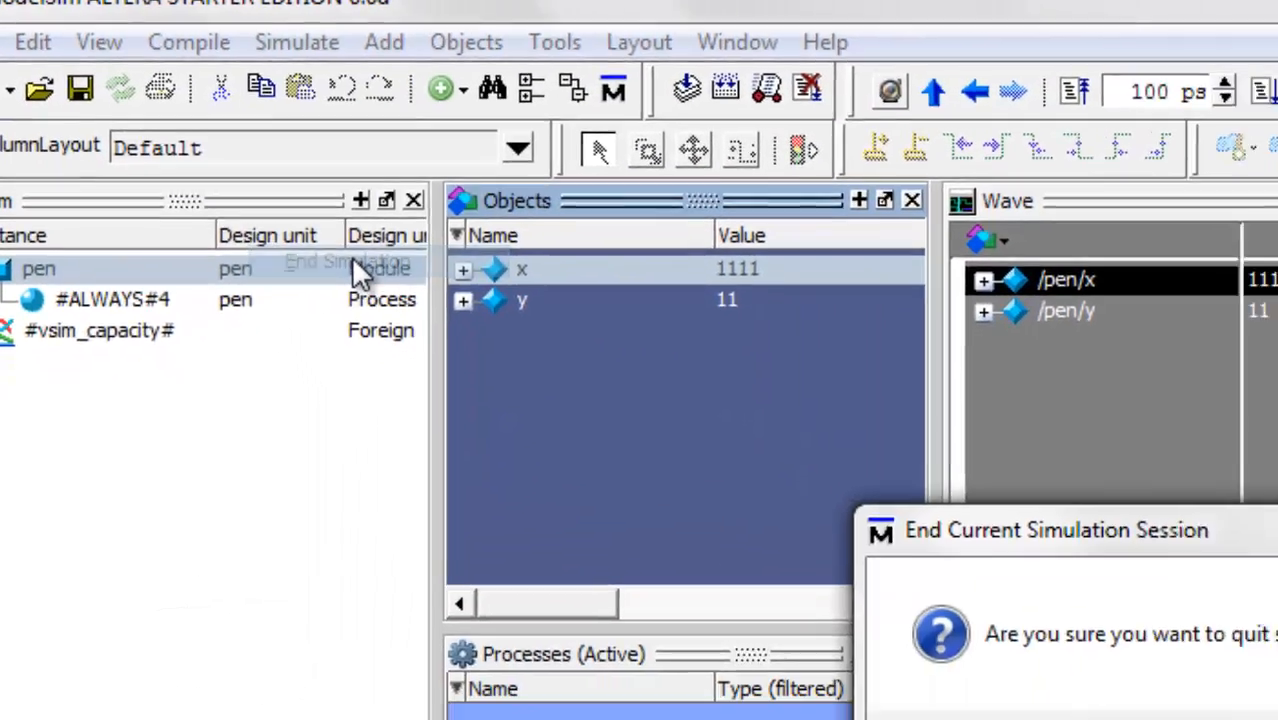